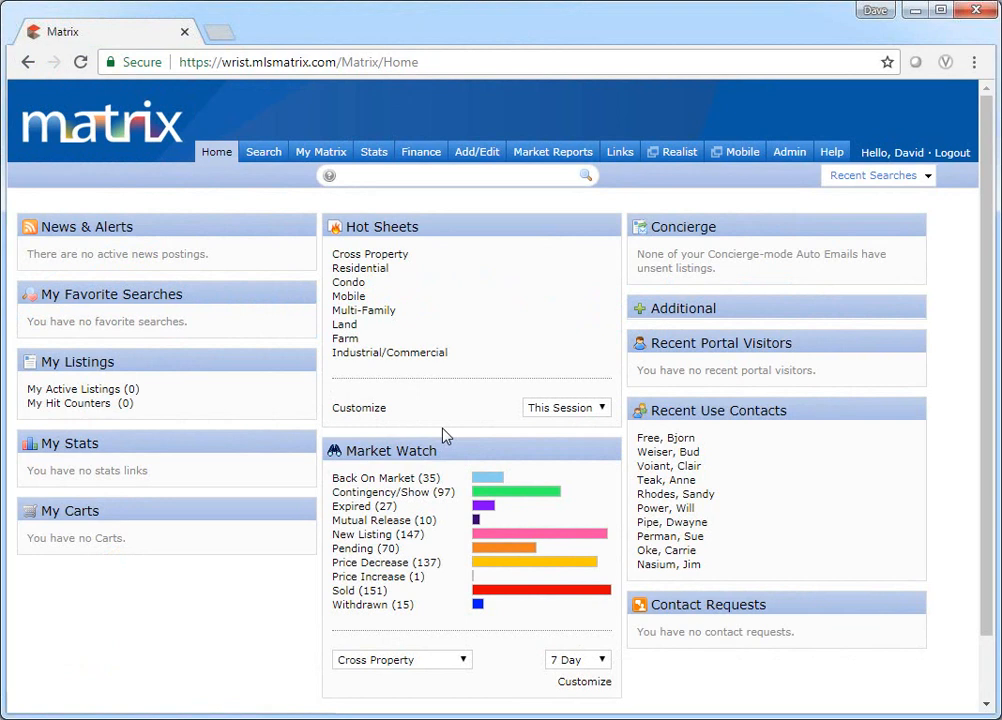
Step: Run a search from Home and check five listings in the results grid
click(876, 176)
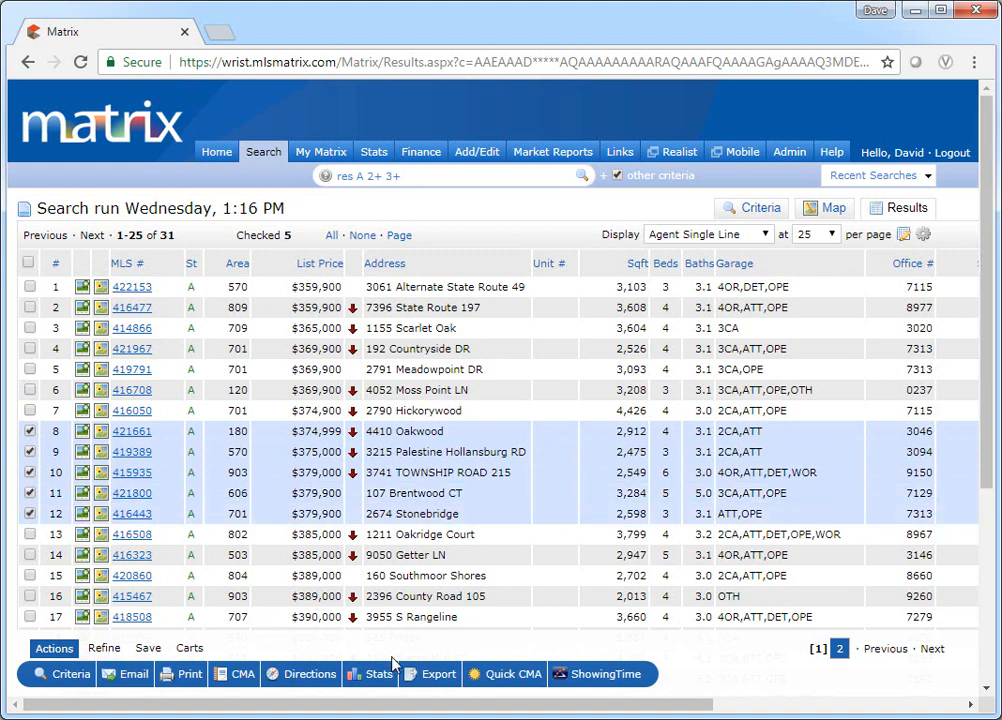
Step: Bring up the Export 5 Records page, format defaulting to Agent Single Line
click(428, 672)
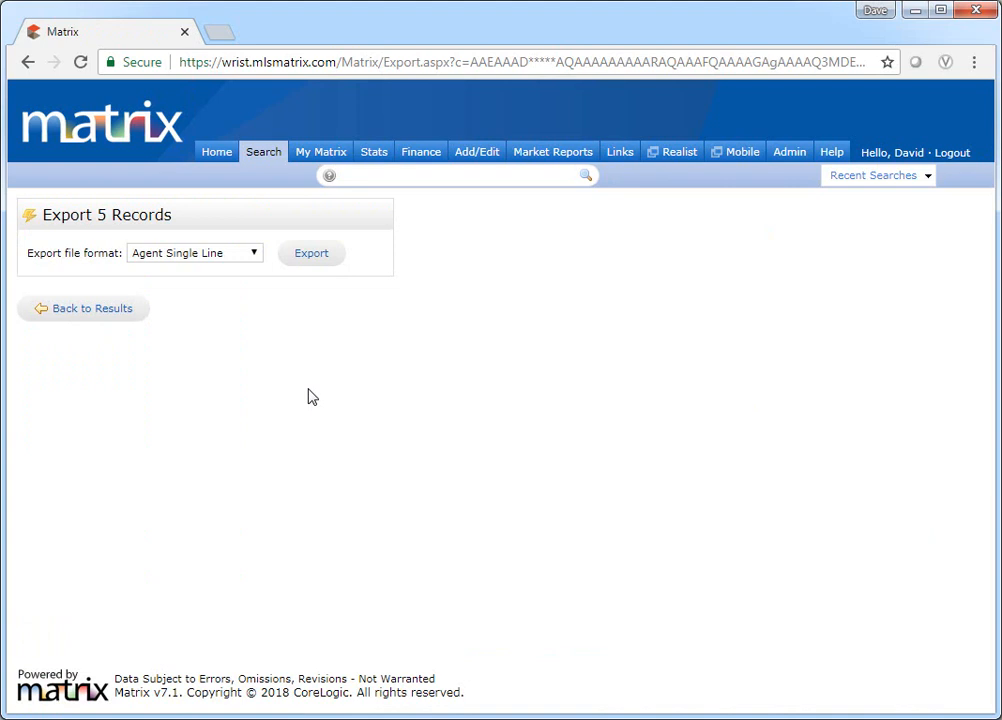
click(196, 252)
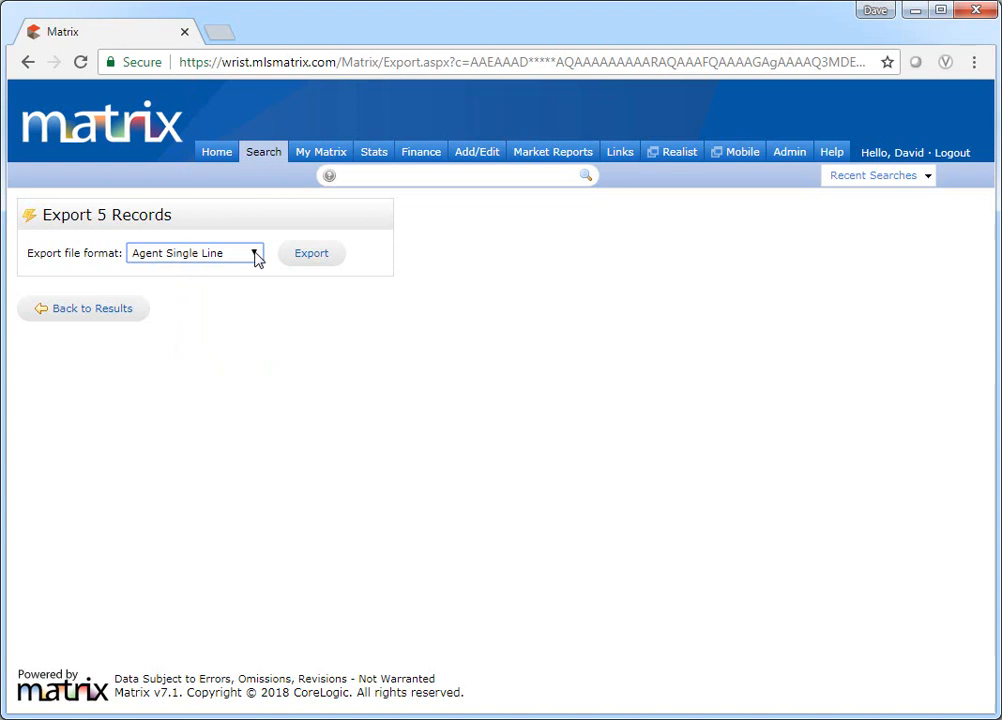
Step: Go through My Matrix Settings to Custom Exports and add a new Cross Property export
click(320, 152)
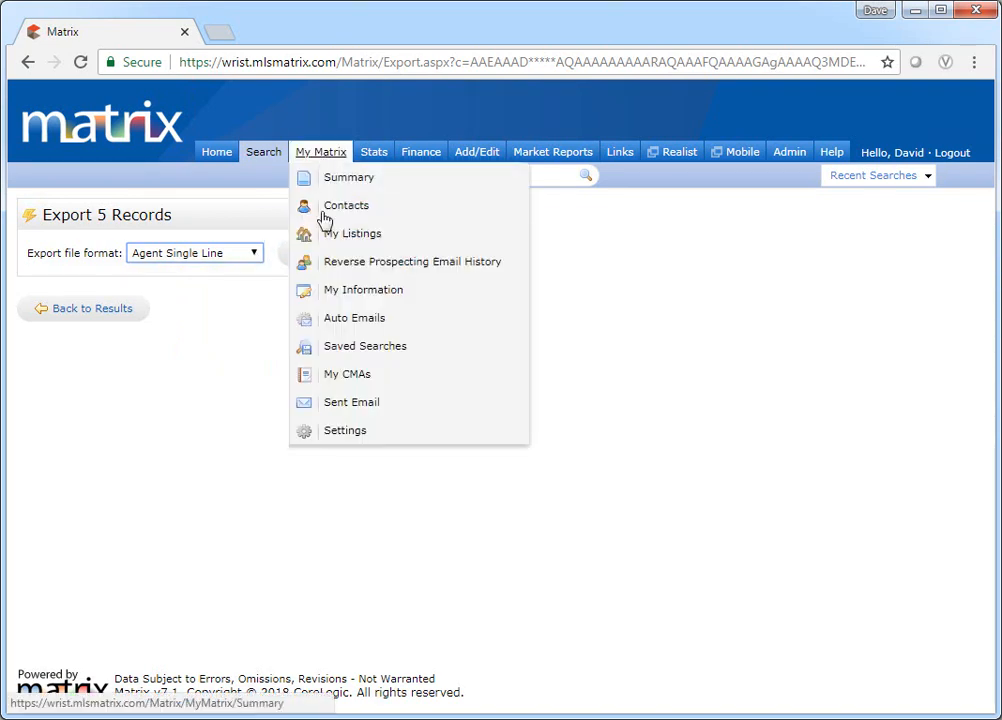
mouse_move(344, 430)
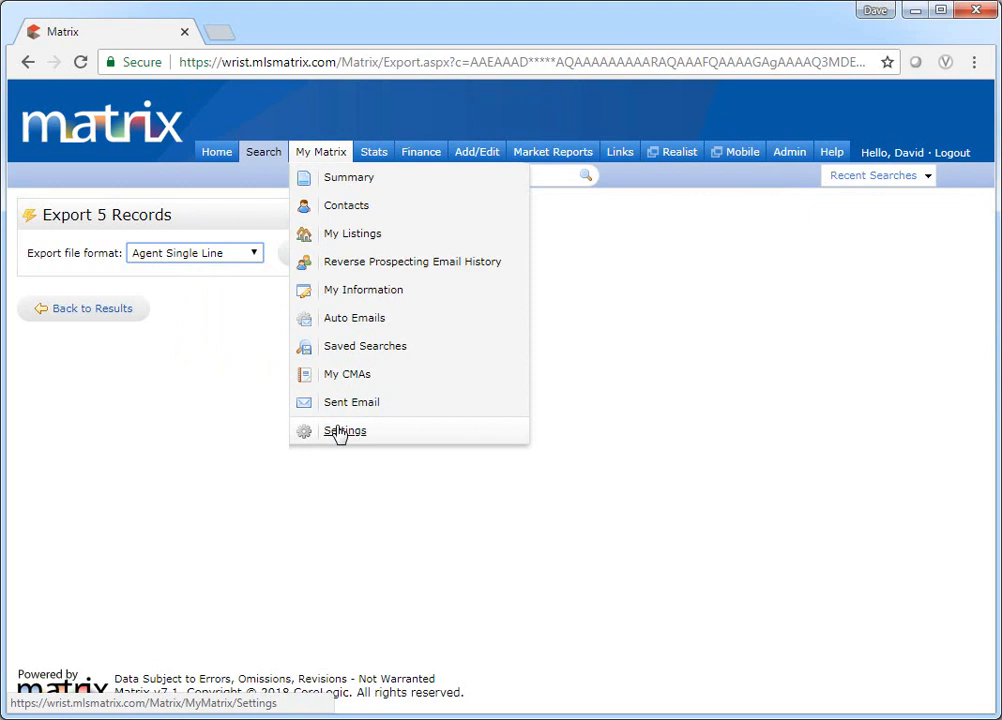
click(344, 430)
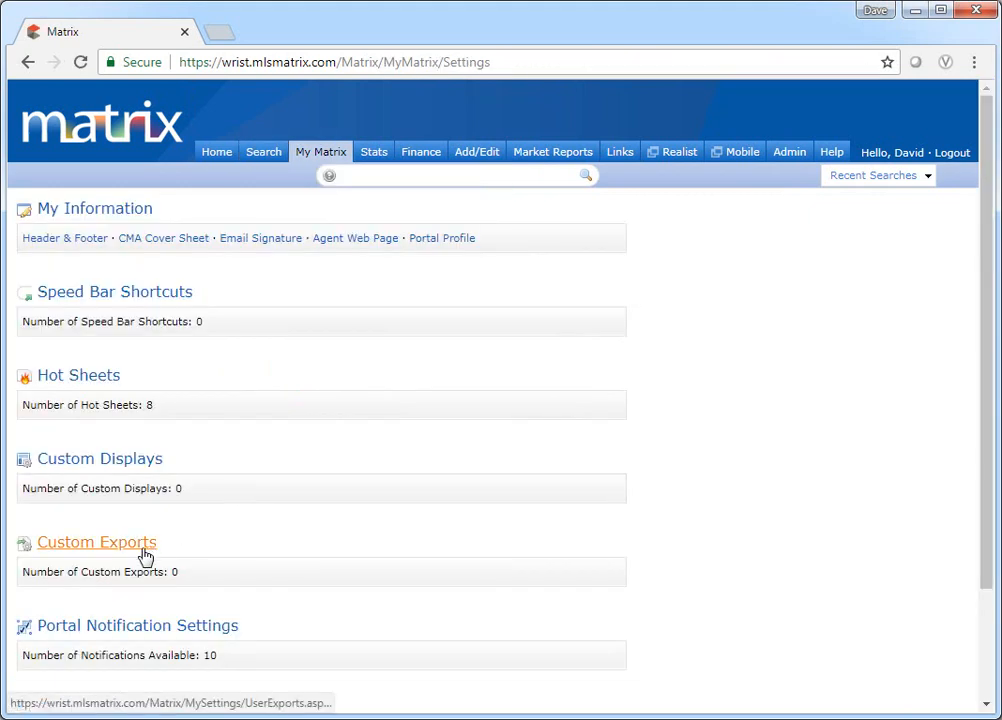
click(96, 542)
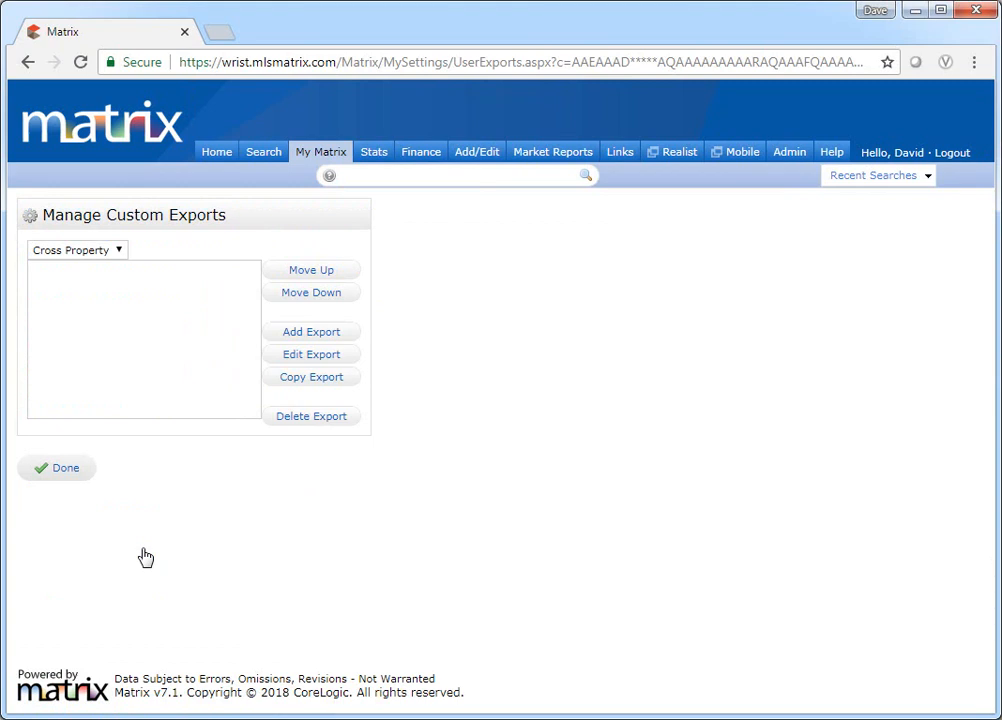
click(312, 332)
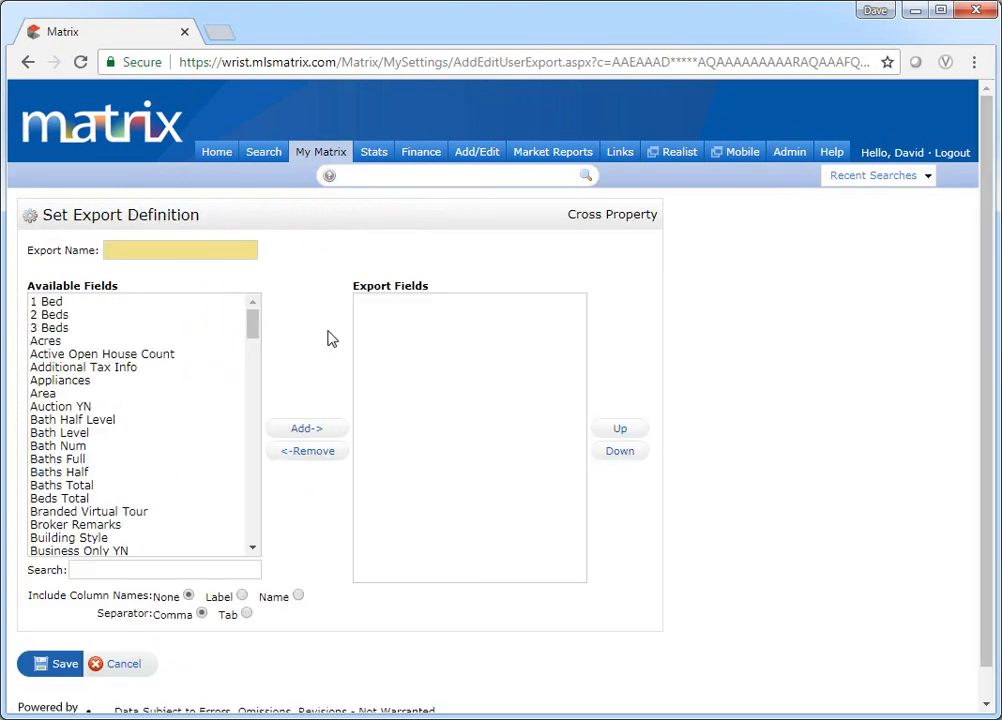
Step: Name the export 'My Custom Export' and add MLS Number and Street Name through Street Suffix
click(180, 248)
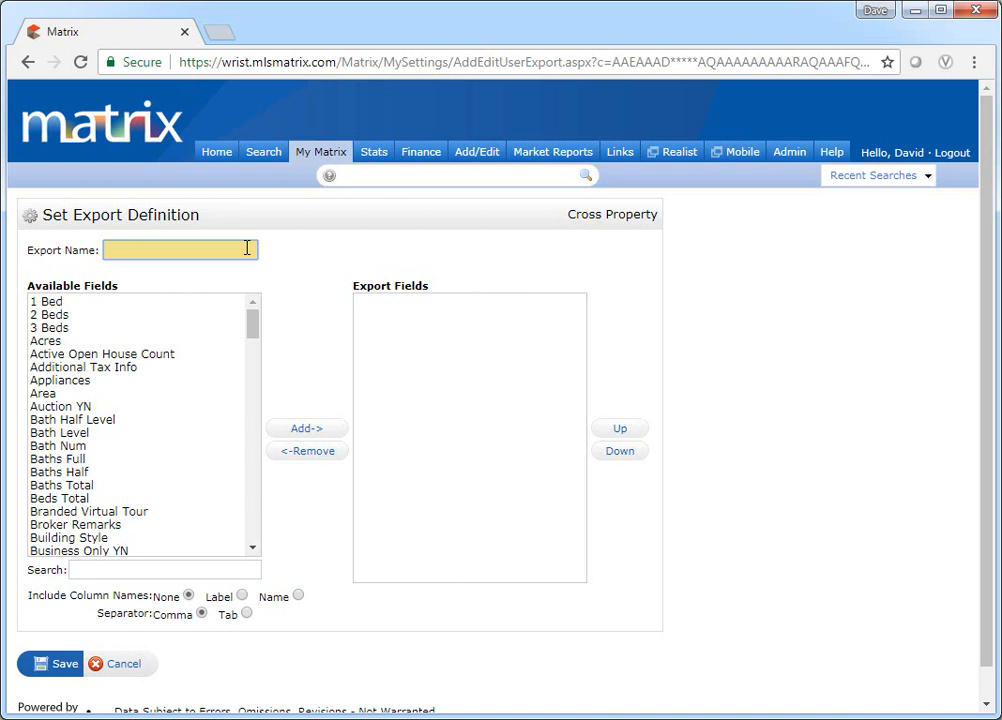
text(My Custom Export)
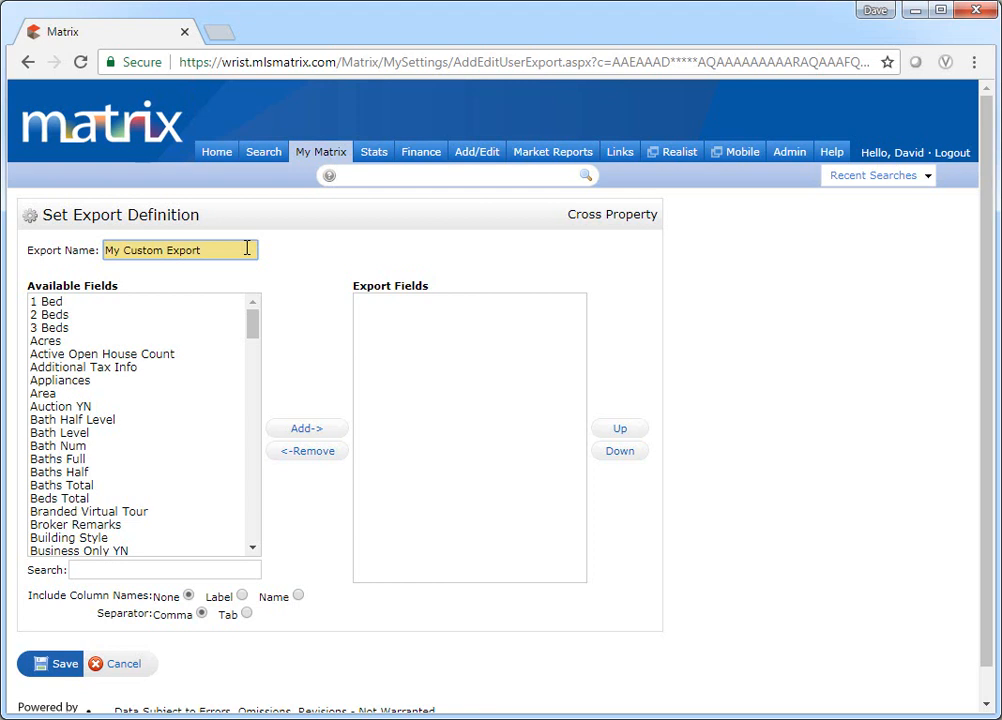
text(mls)
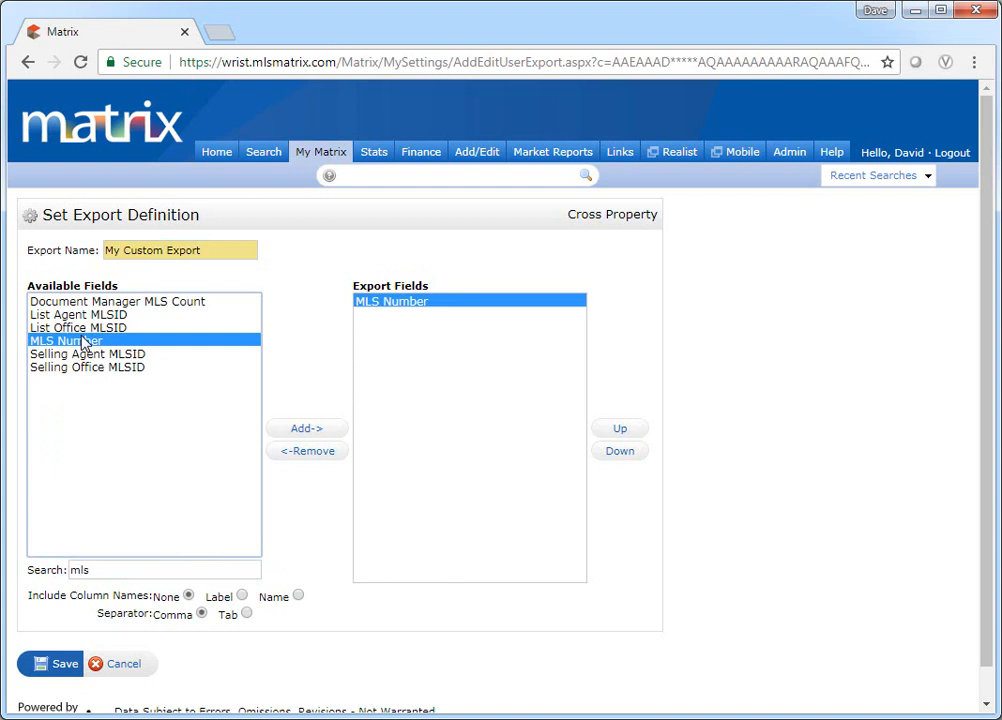
text(str)
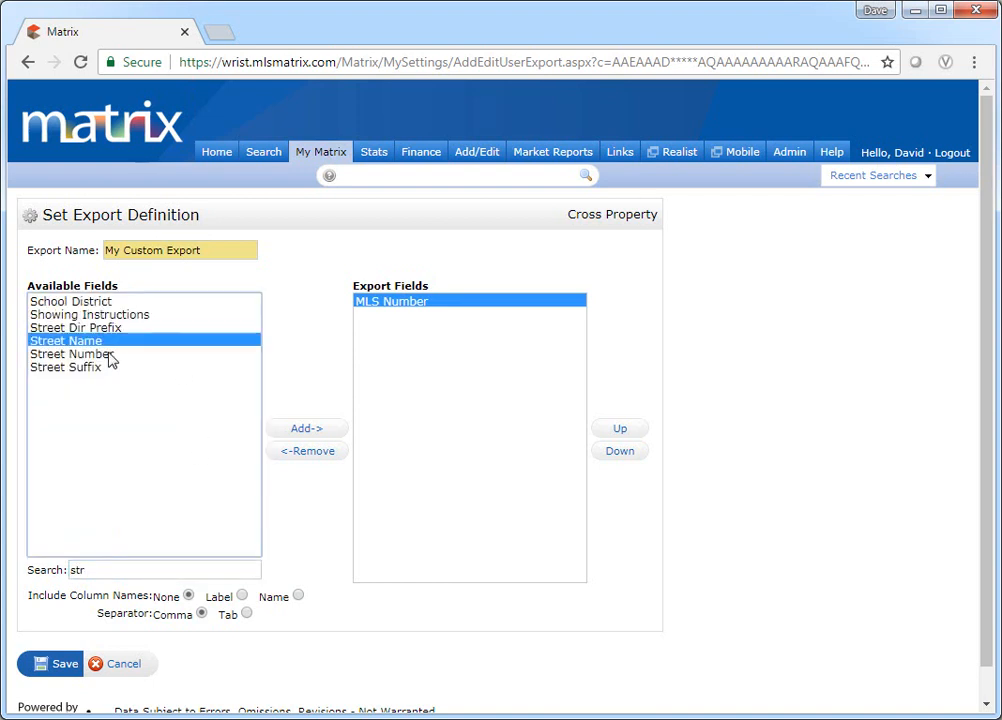
click(306, 428)
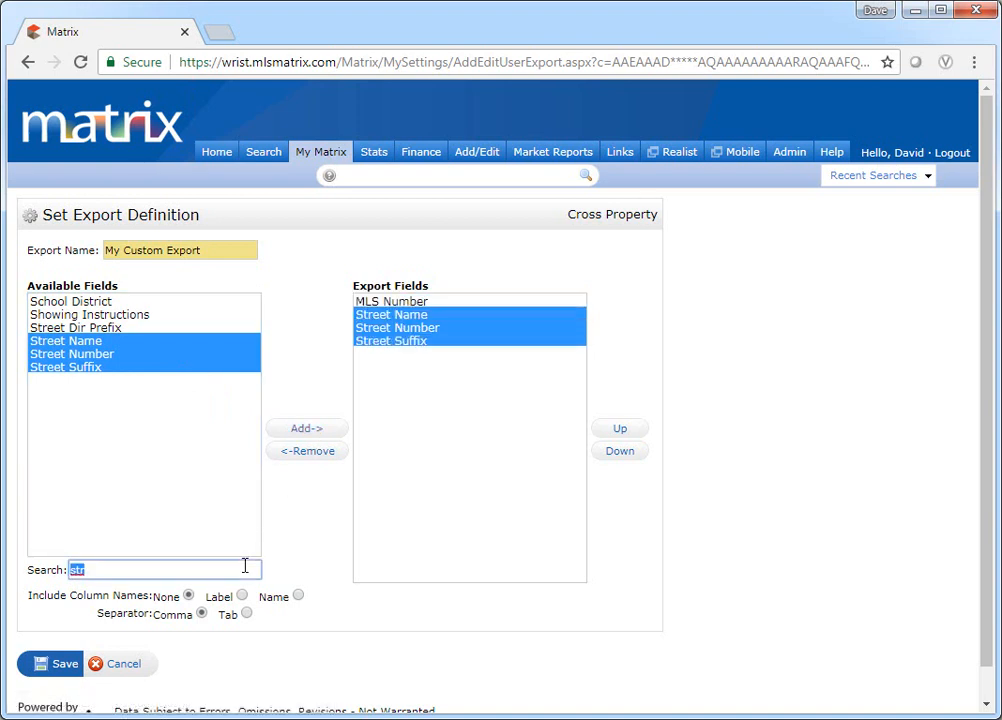
Step: Add City, List Price, Beds Total and Baths Total to the export fields
text(ci)
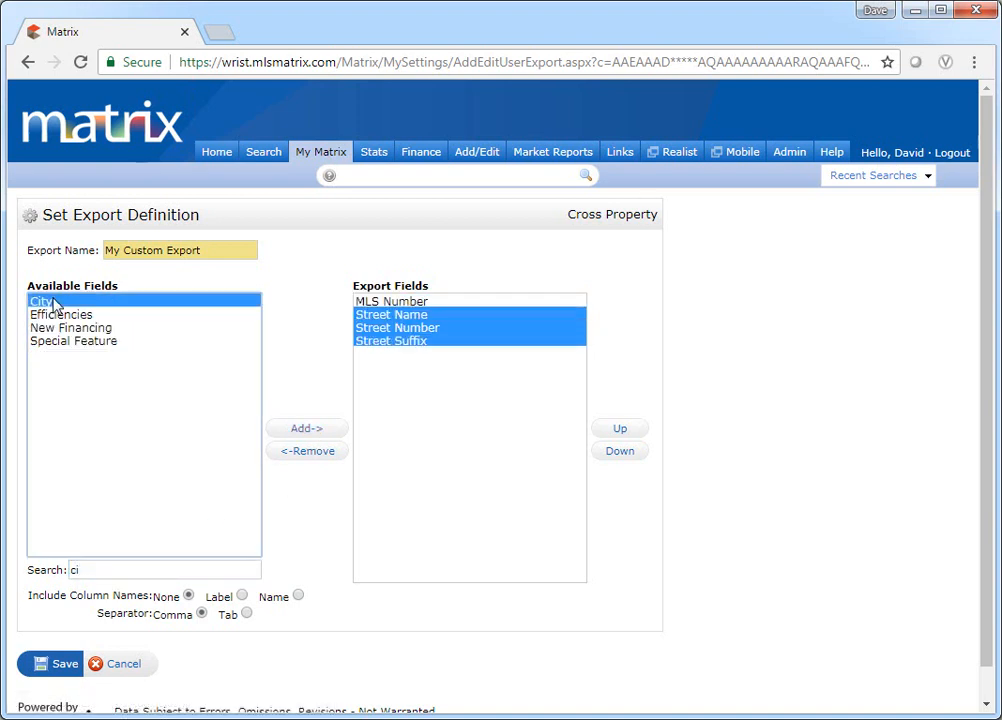
click(306, 428)
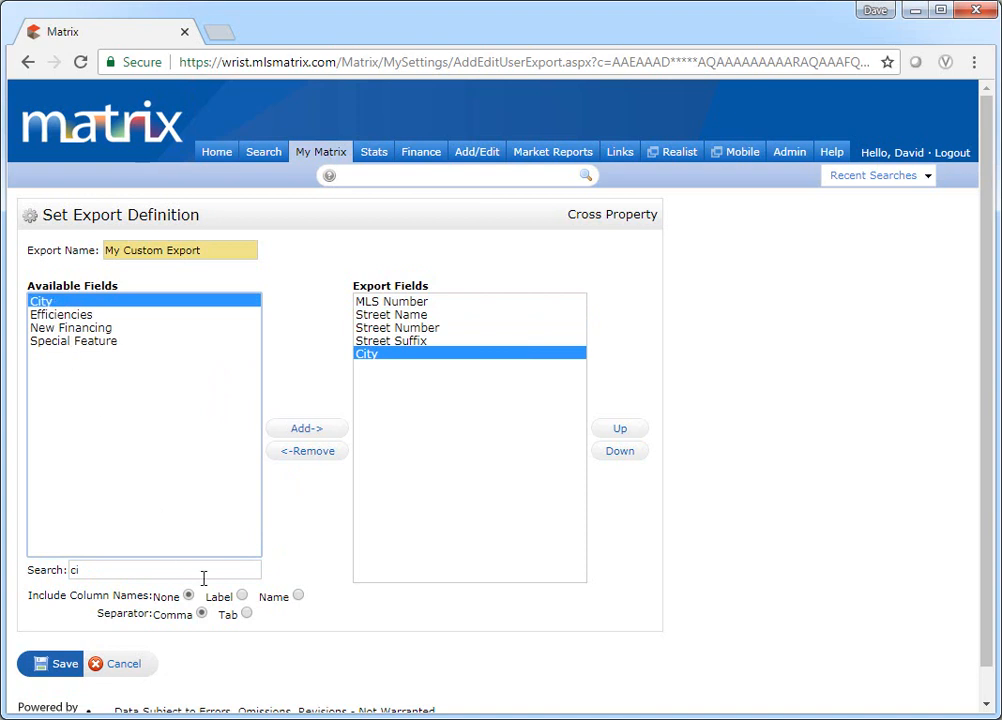
text(pri)
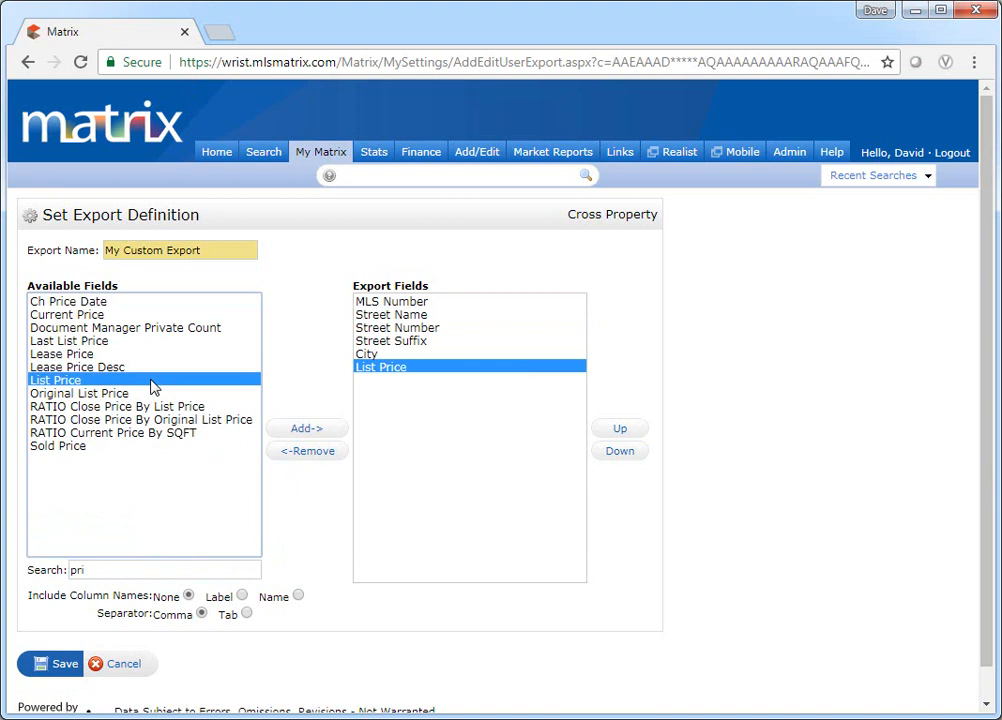
text(b)
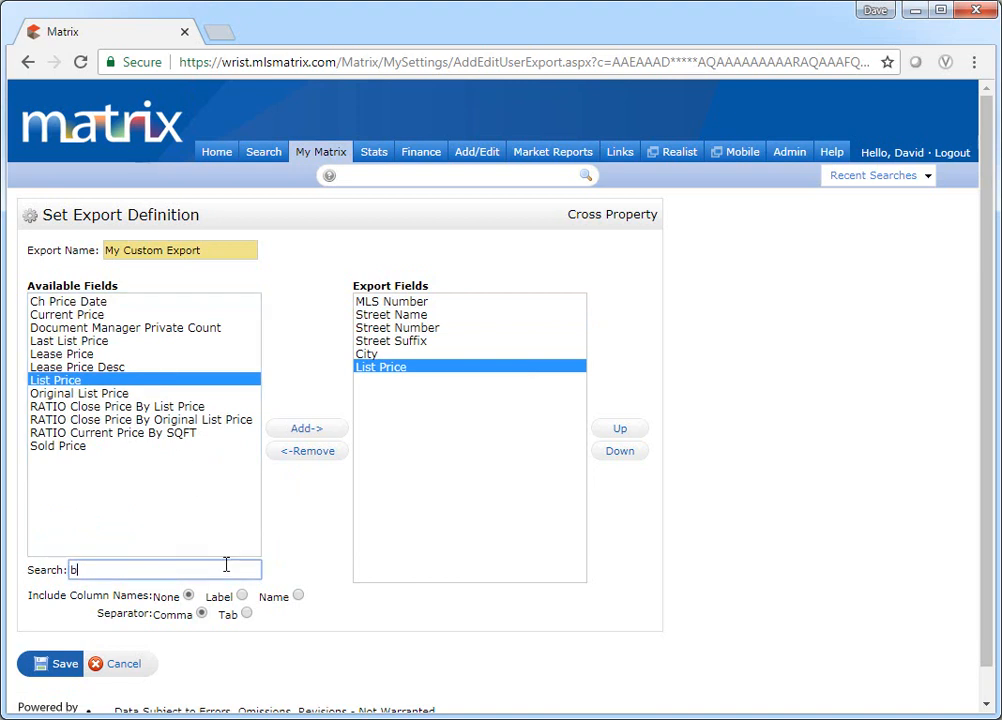
text(ed)
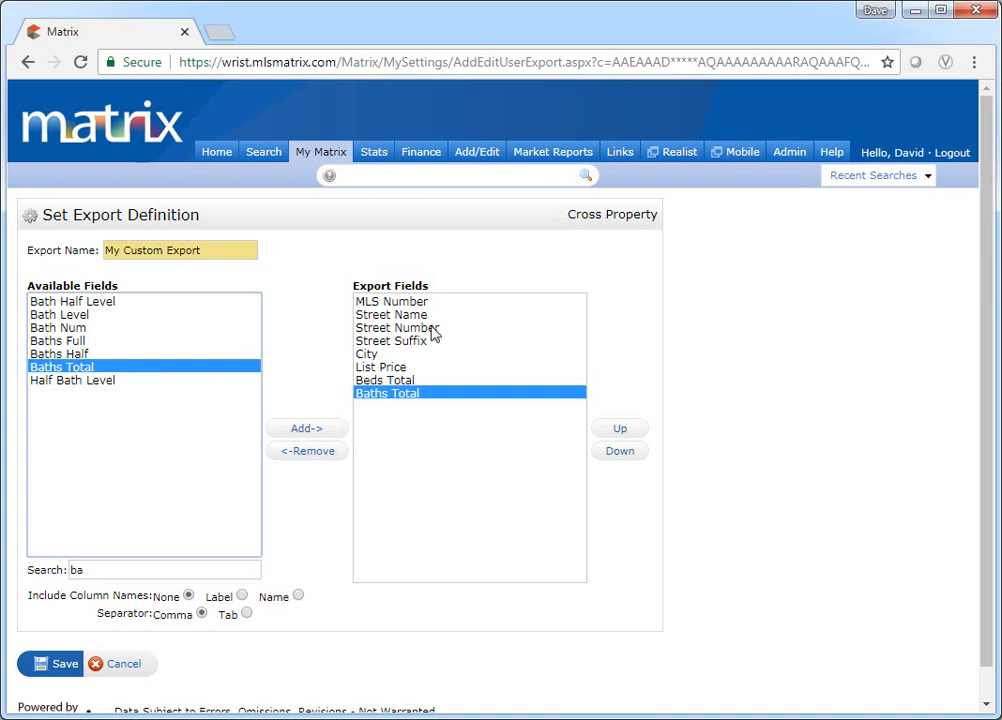
Step: Move List Price to the end, set Include Column Names to Label, and save
click(620, 428)
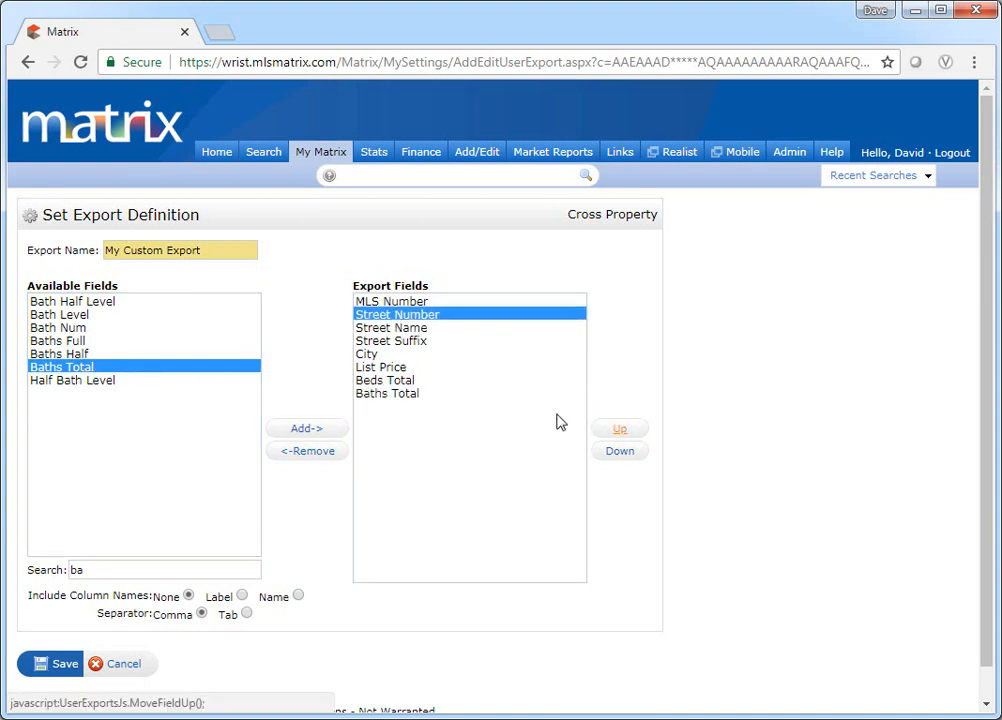
click(620, 452)
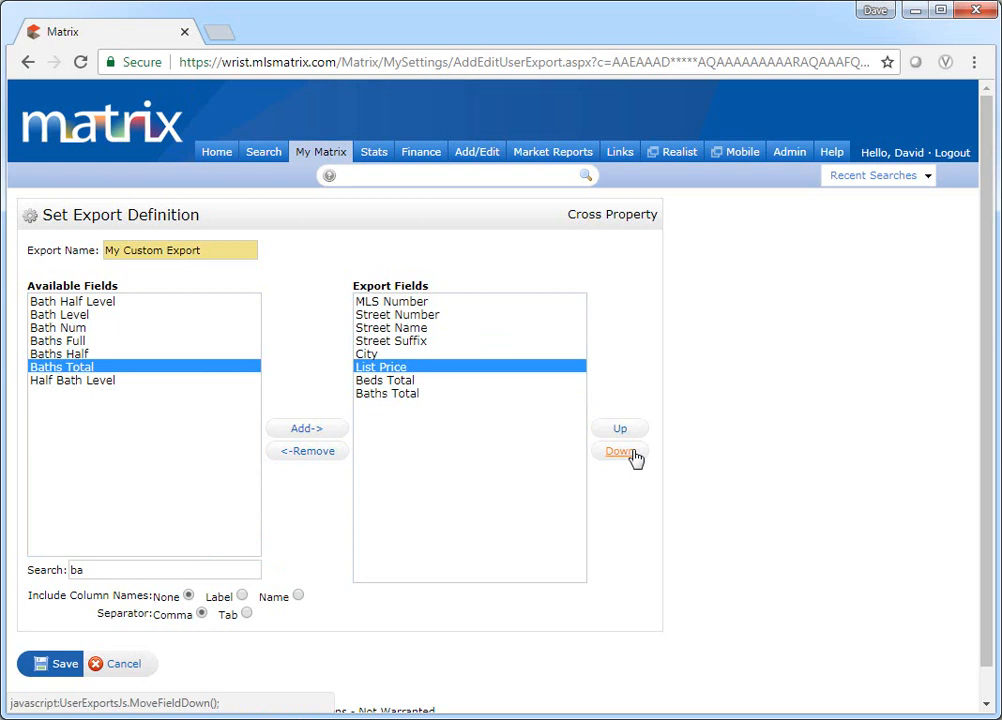
click(620, 452)
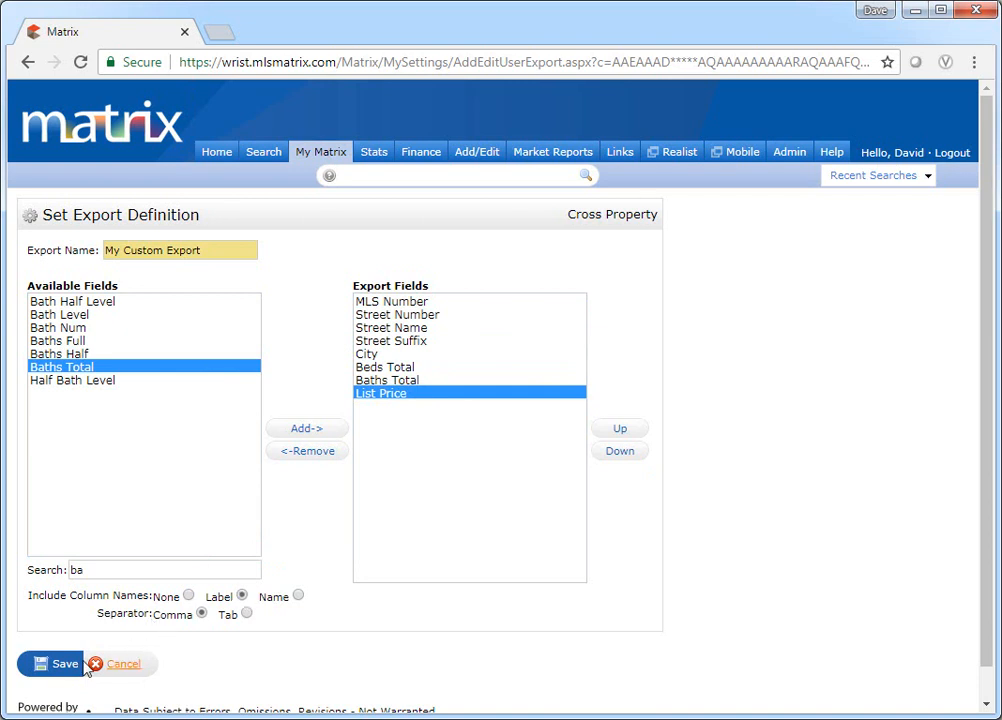
click(56, 664)
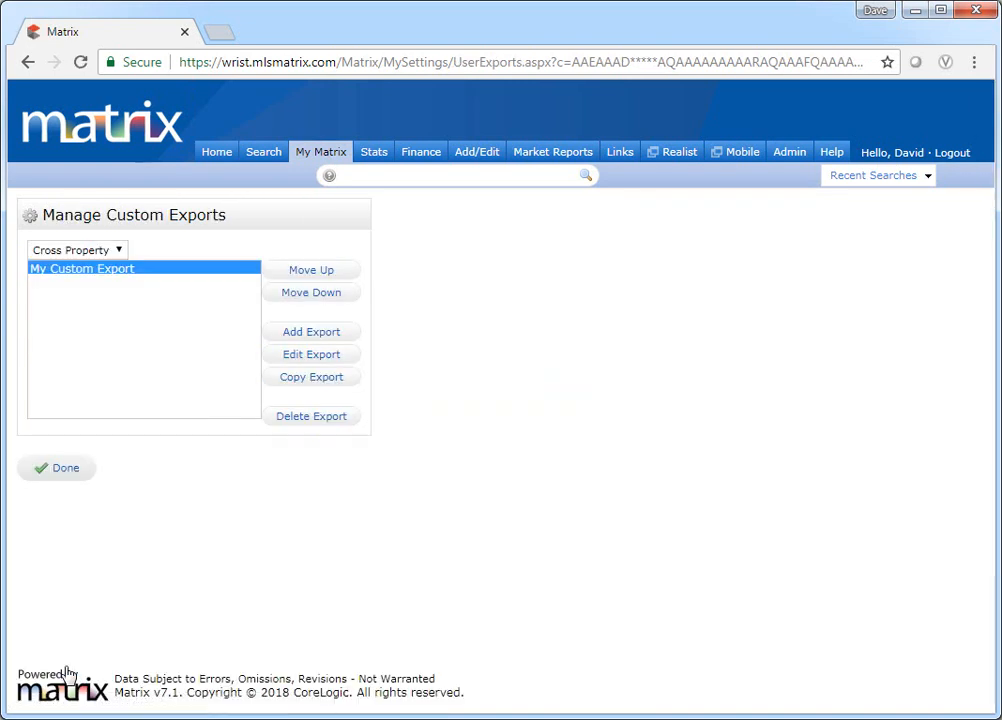
Step: Finish with Done in Manage Custom Exports and return toward the results
click(64, 468)
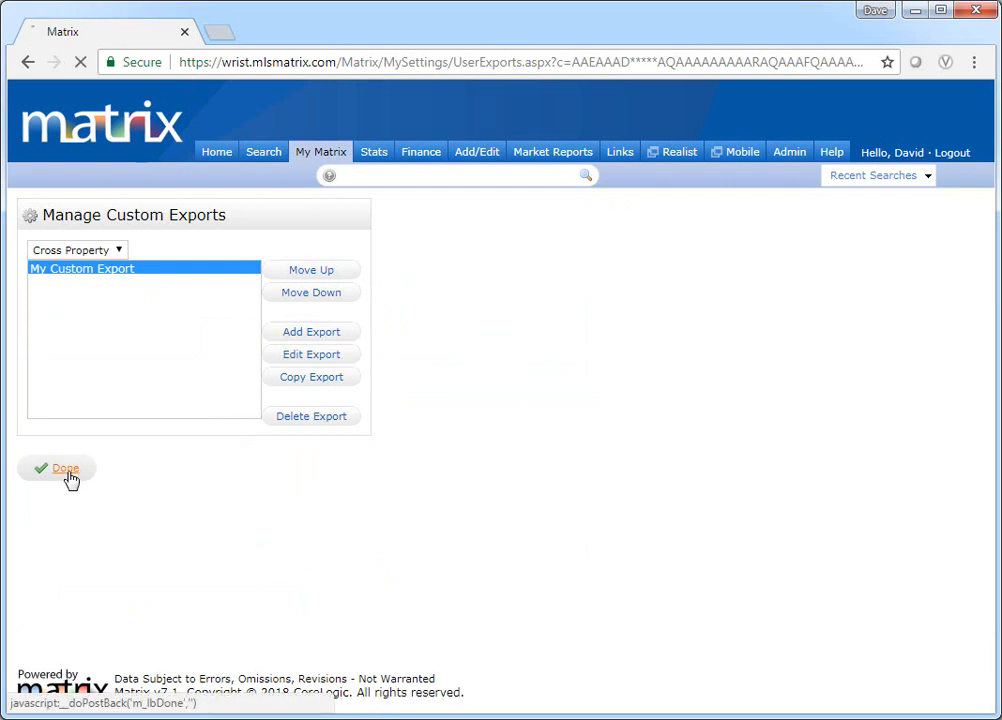
click(66, 468)
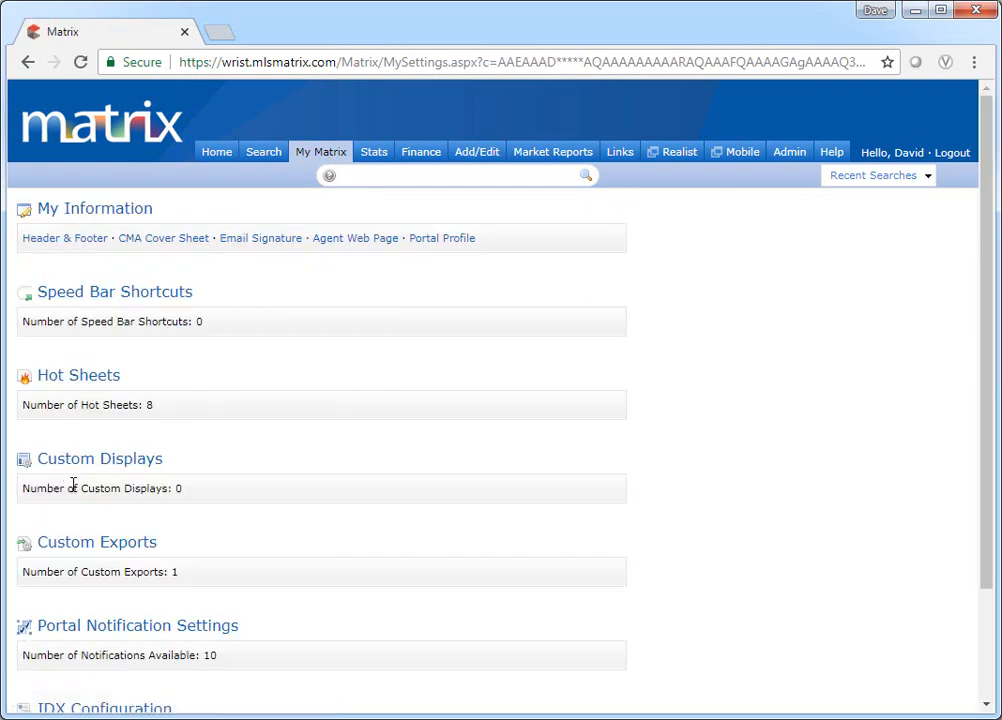
mouse_move(84, 516)
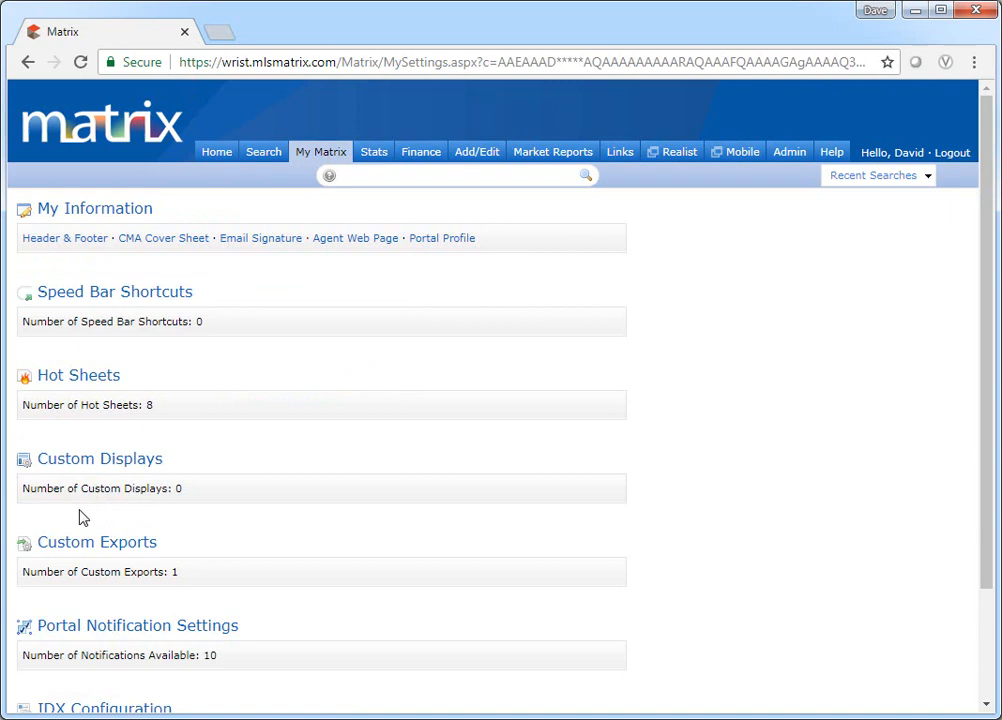
mouse_move(568, 434)
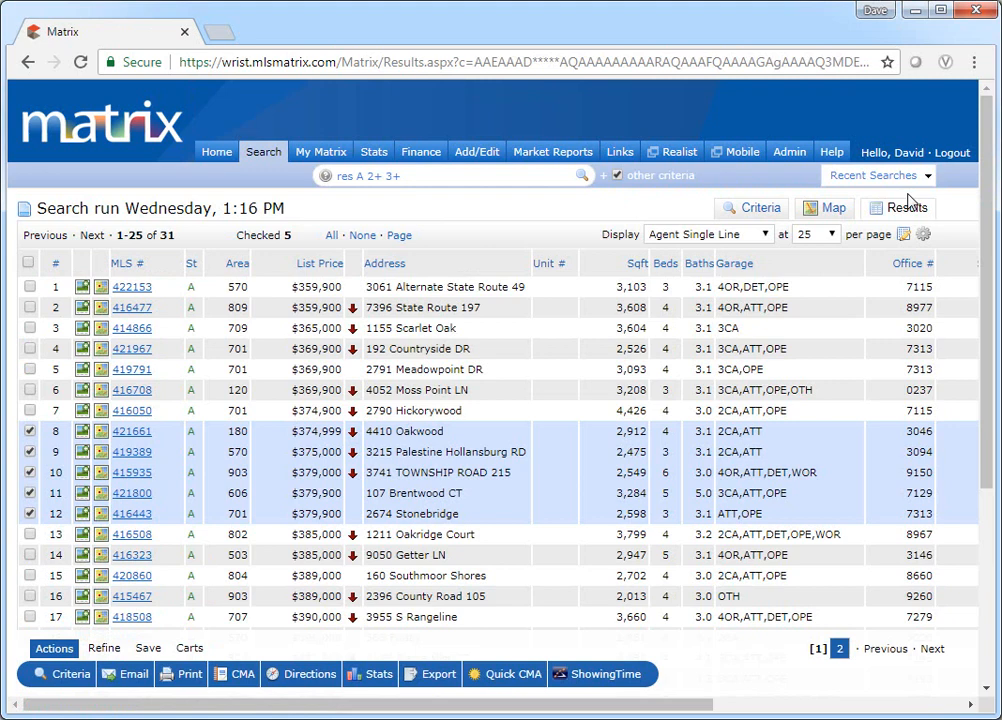
mouse_move(744, 396)
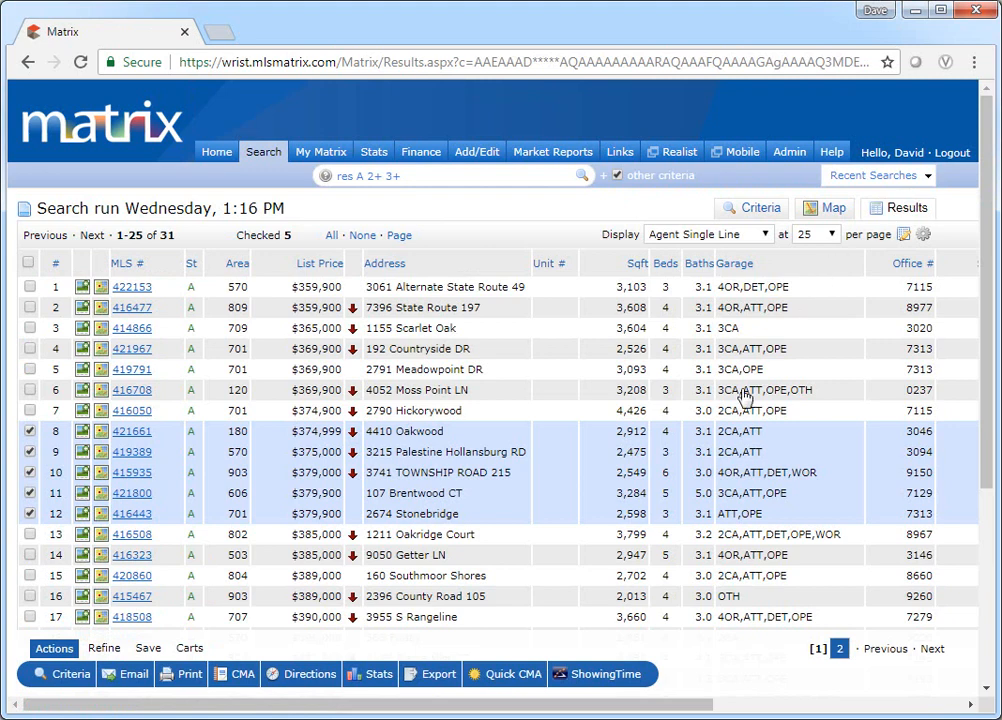
Step: Export the five checked listings with My Custom Export chosen as the file format
click(428, 674)
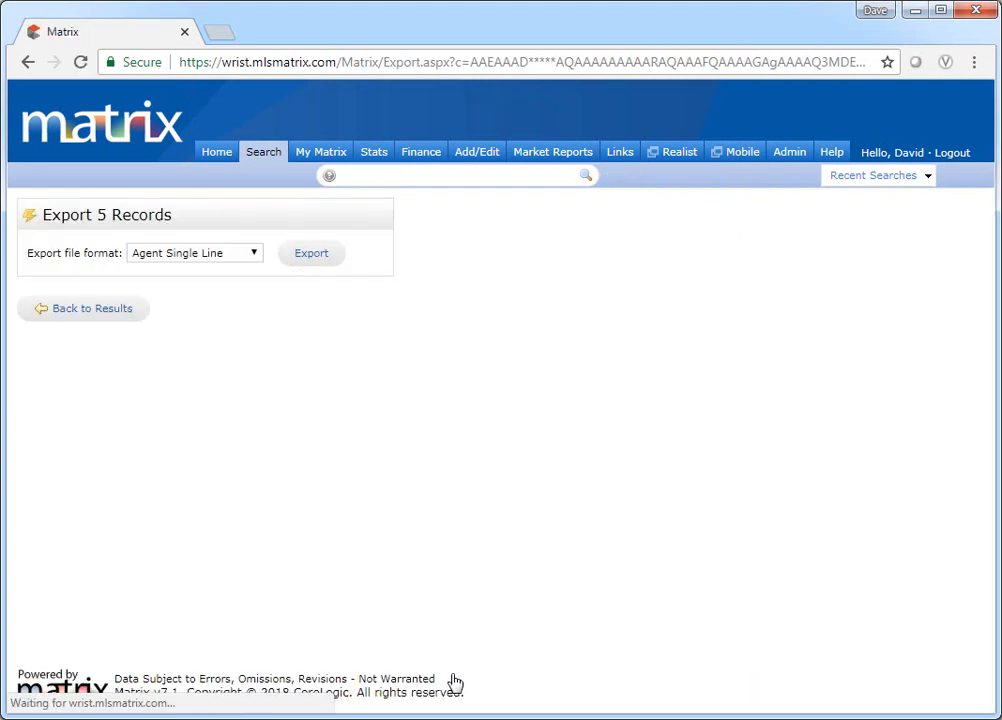
mouse_move(296, 400)
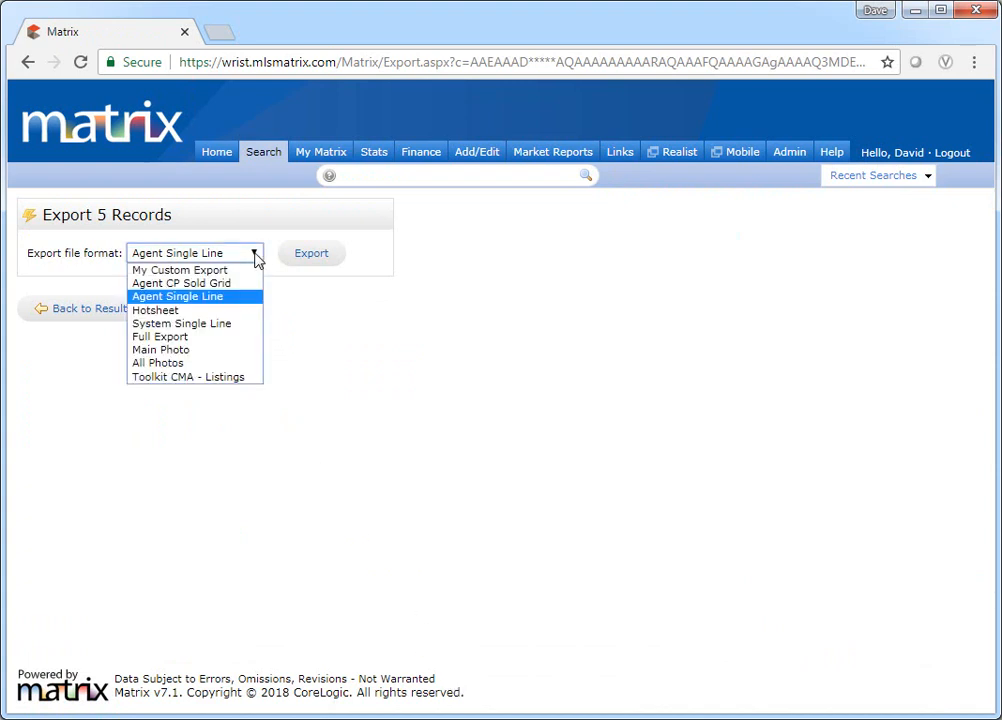
mouse_move(180, 270)
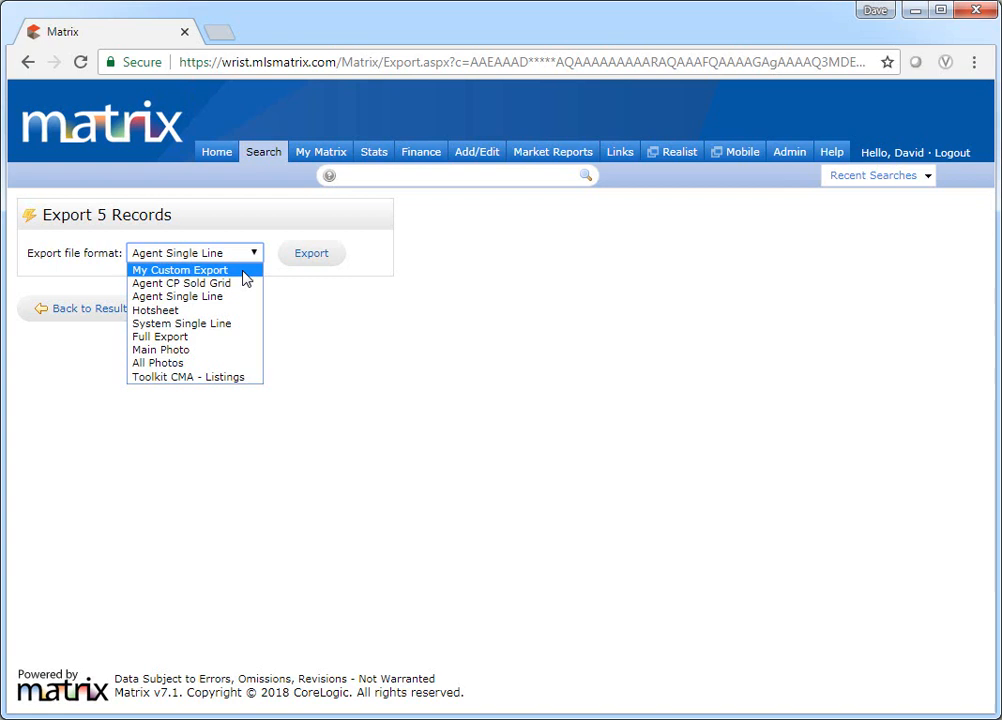
click(180, 270)
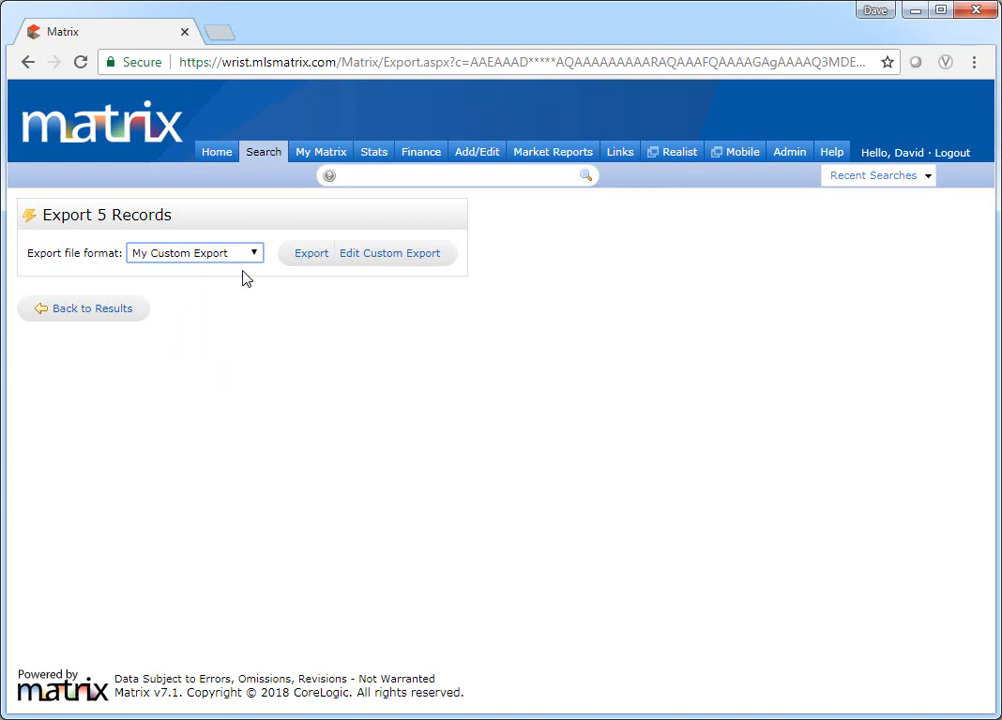
click(390, 252)
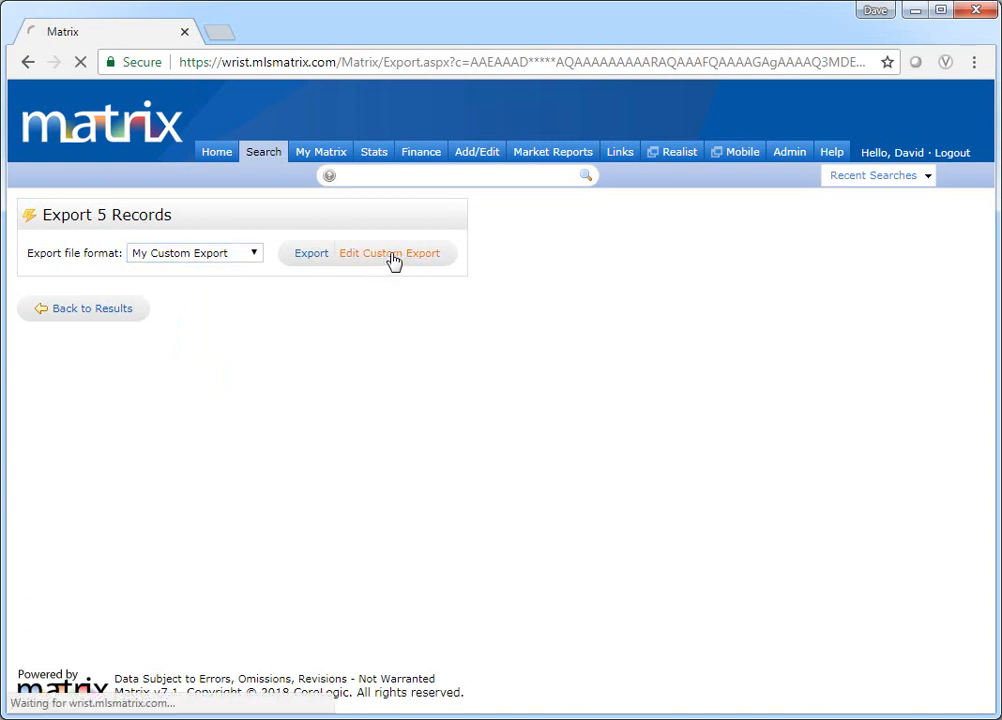
Step: Go back via Edit Custom Export and My Matrix Settings to Manage Custom Exports listing My Custom Export
click(390, 252)
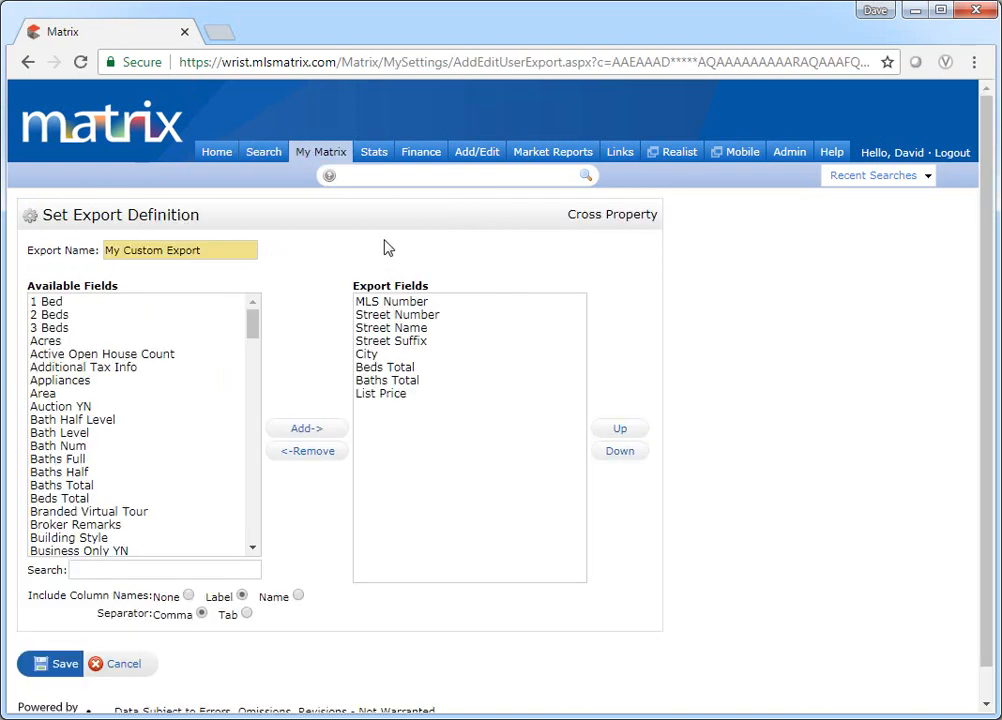
click(320, 152)
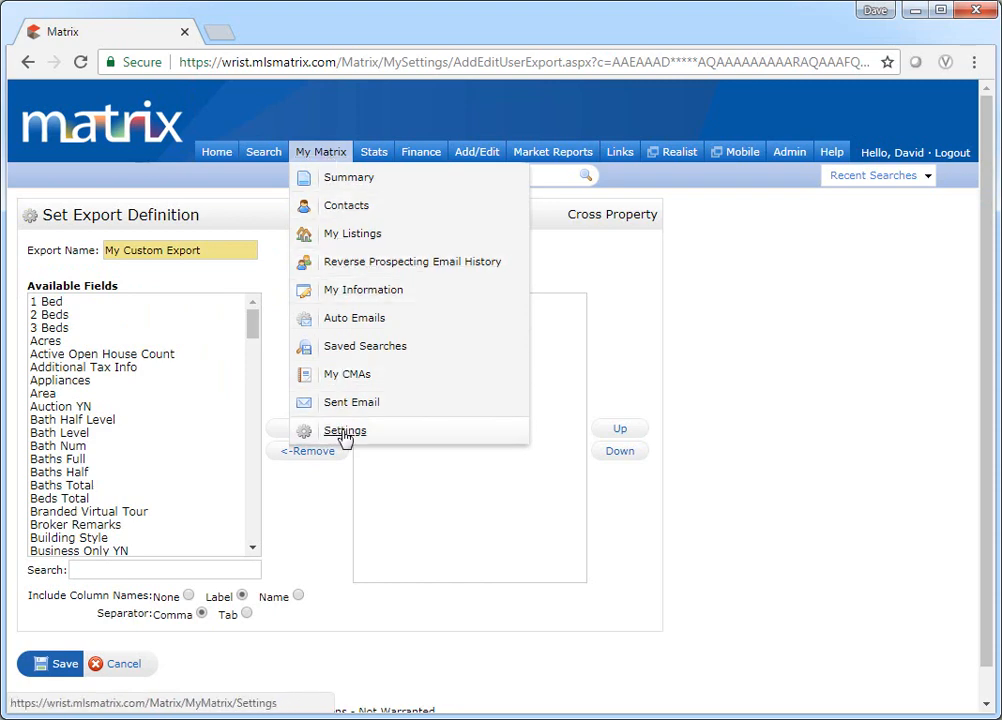
click(344, 430)
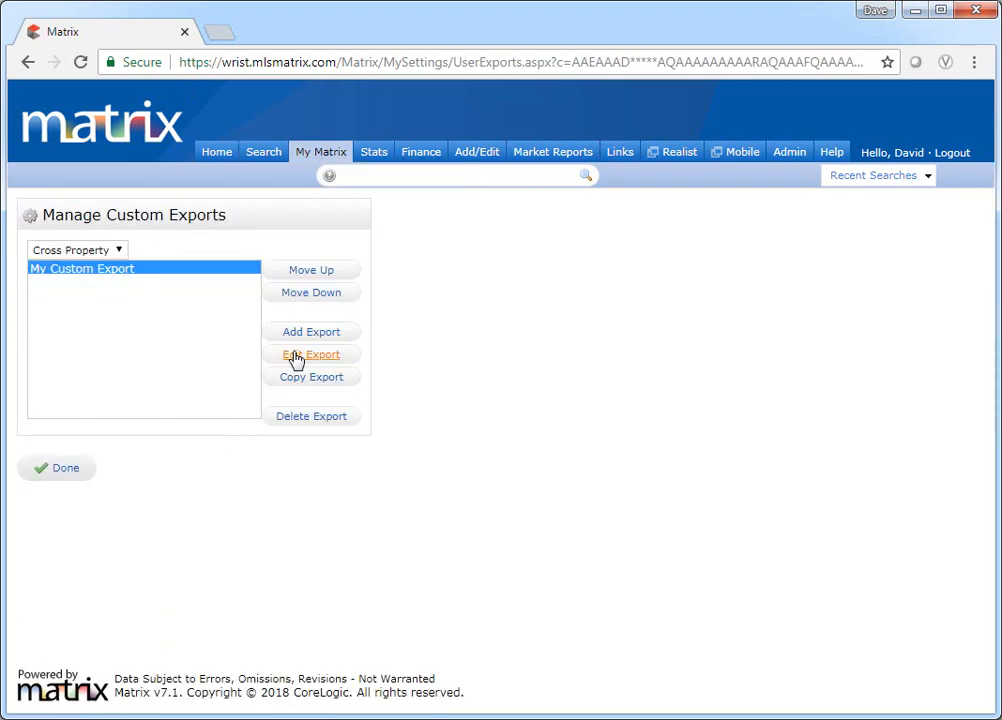
mouse_move(312, 416)
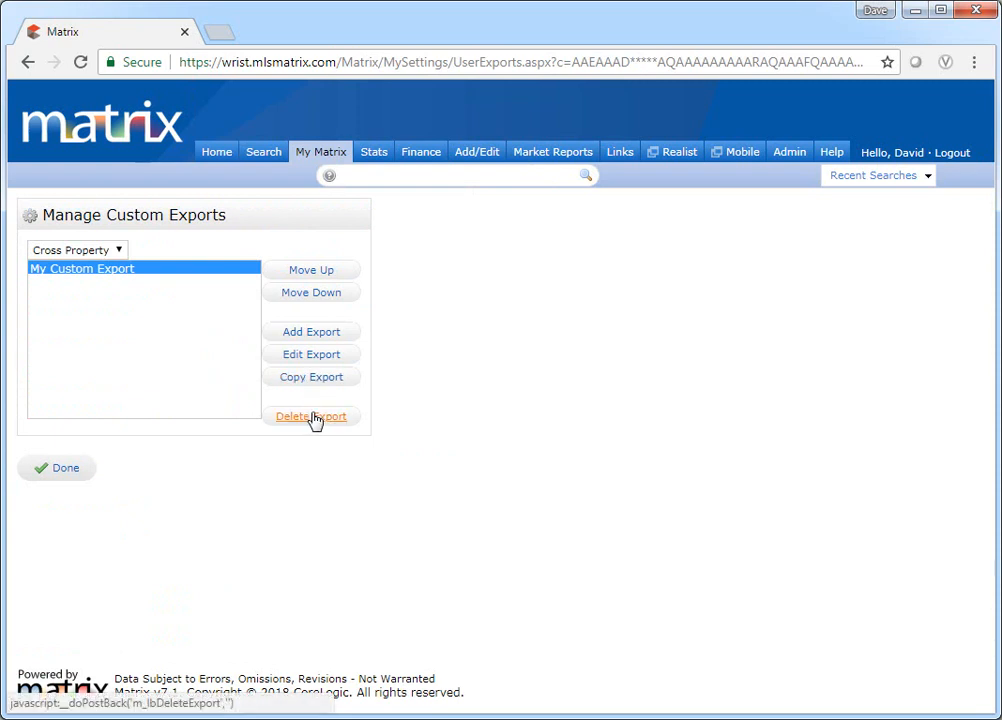